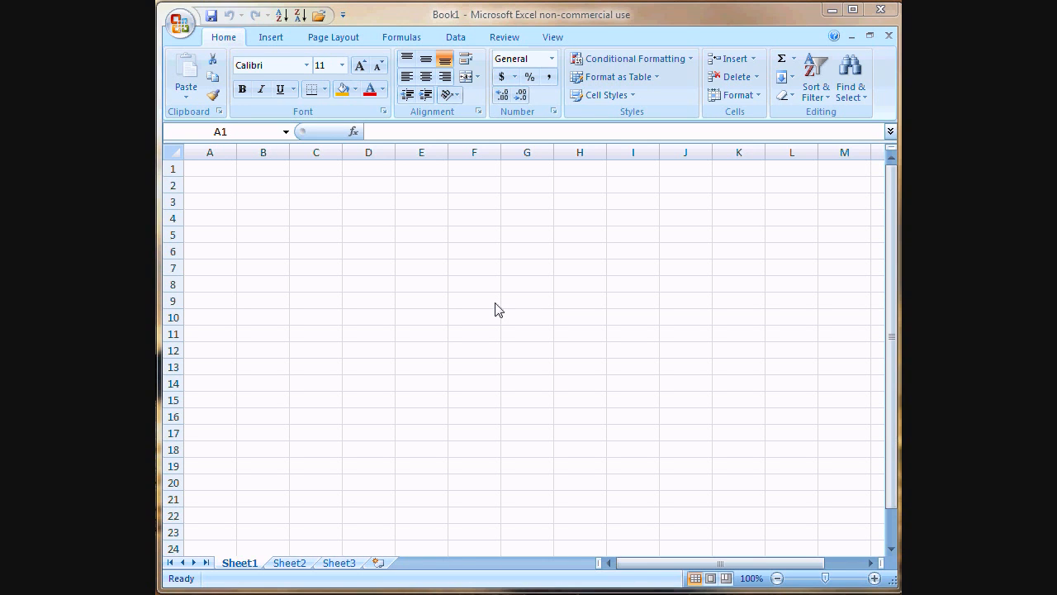
mouse_move(546, 301)
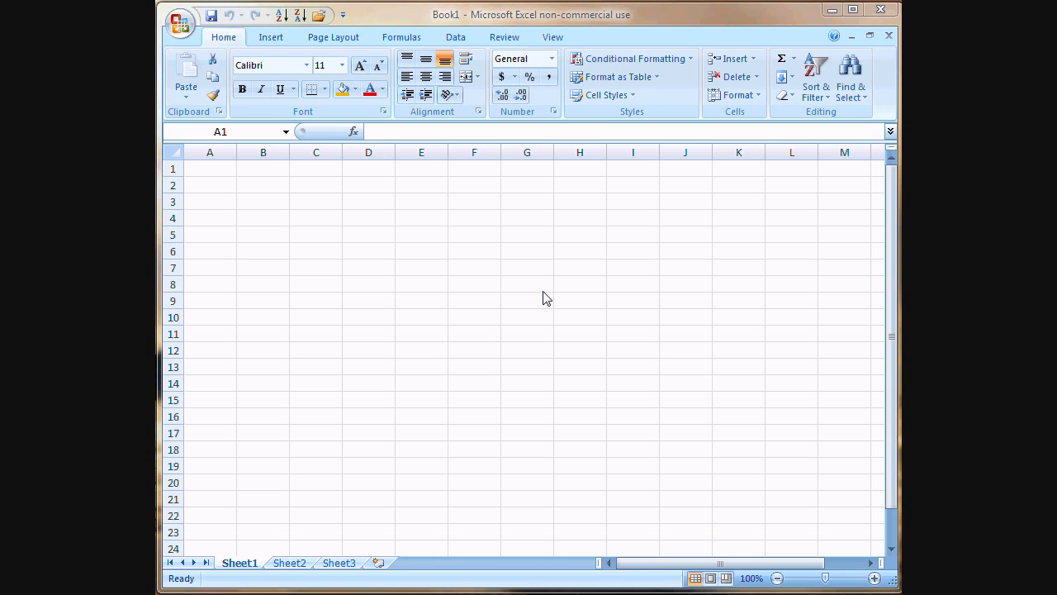
mouse_move(552, 297)
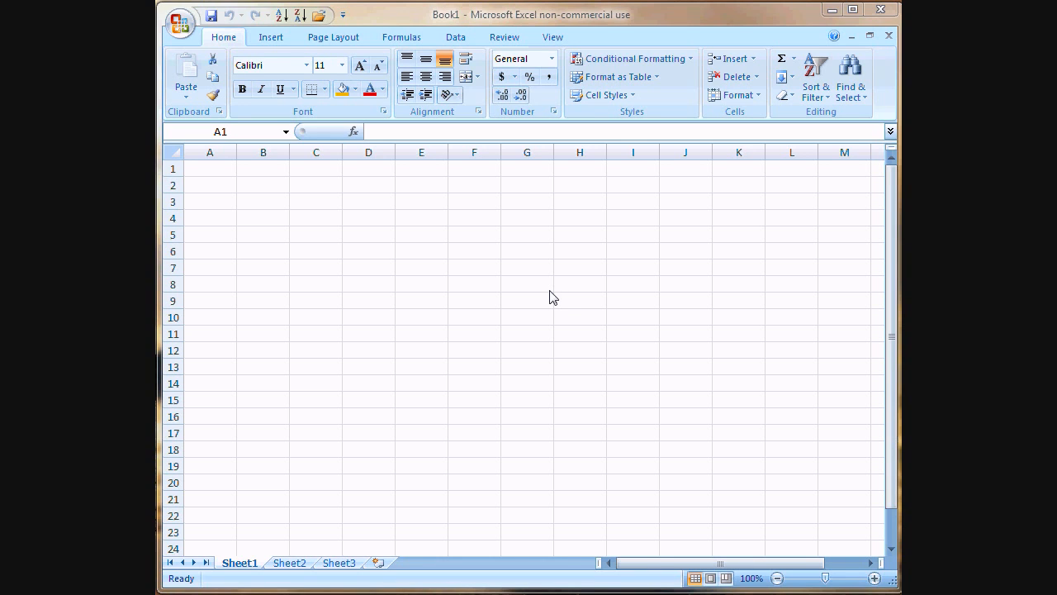
mouse_move(544, 294)
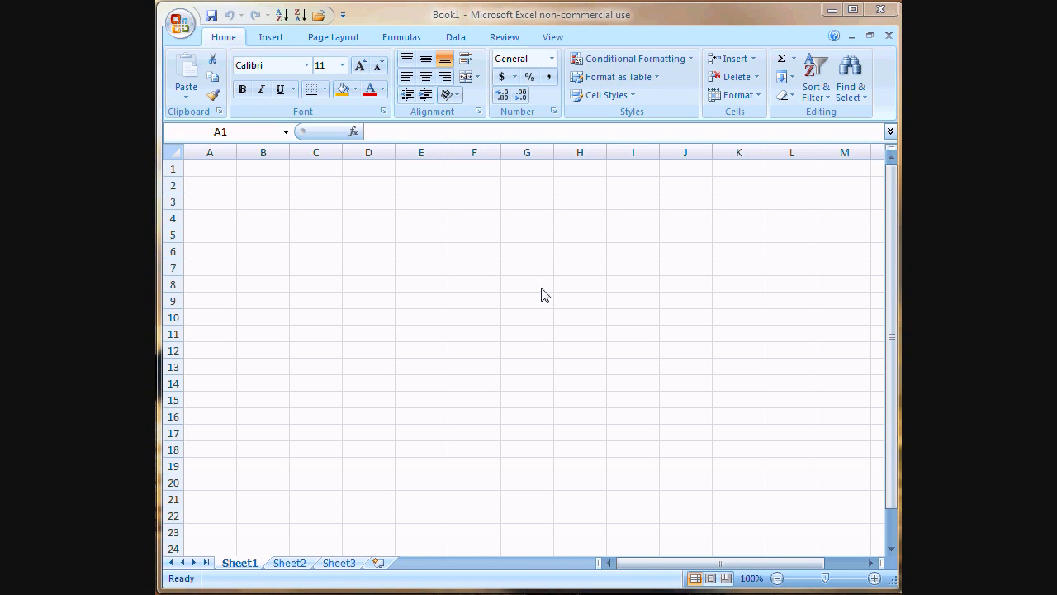
mouse_move(536, 305)
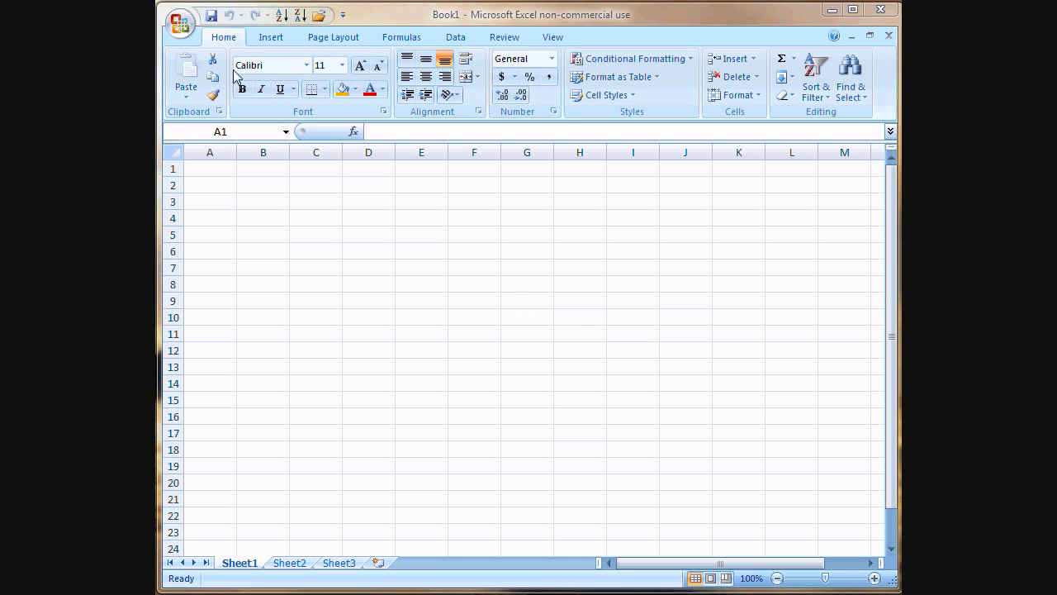
Open Excel Options from the Office Button menu.
left_click(174, 23)
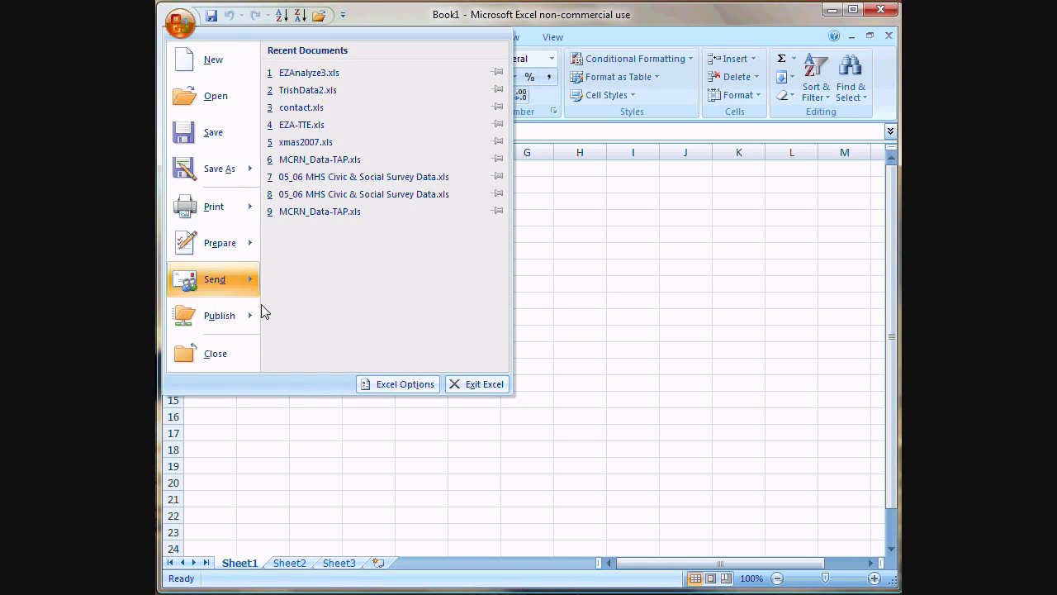
mouse_move(395, 394)
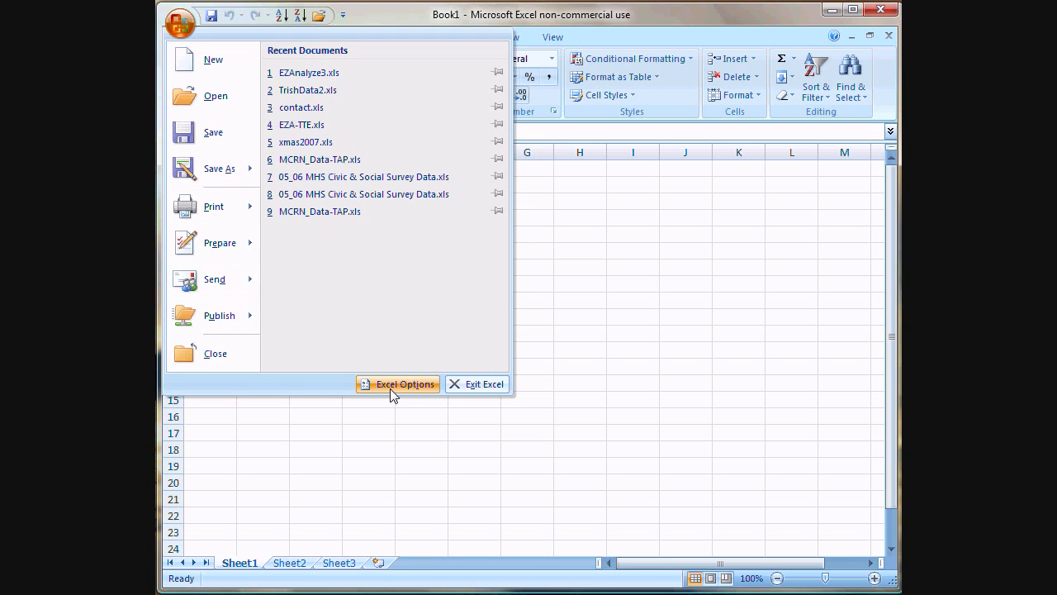
mouse_move(404, 393)
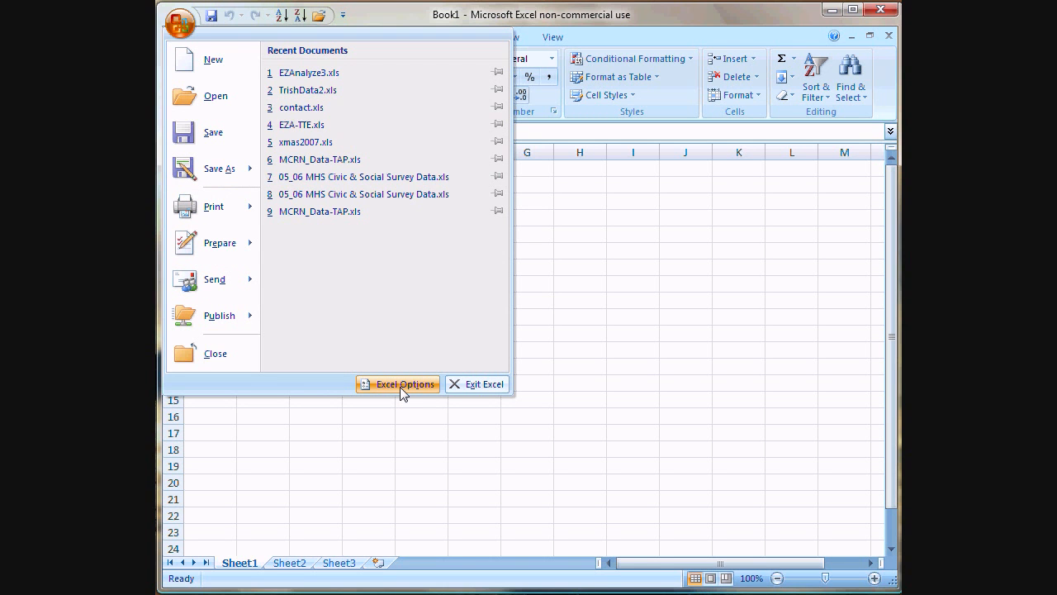
left_click(398, 384)
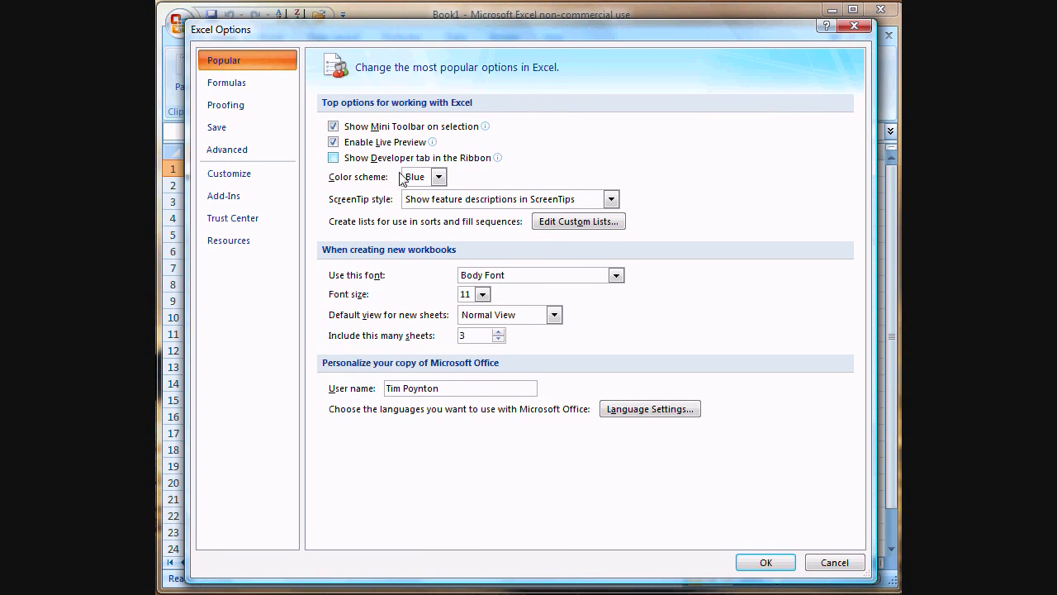
On the Add-Ins page, manage Excel Add-ins to open the Add-Ins list.
left_click(223, 195)
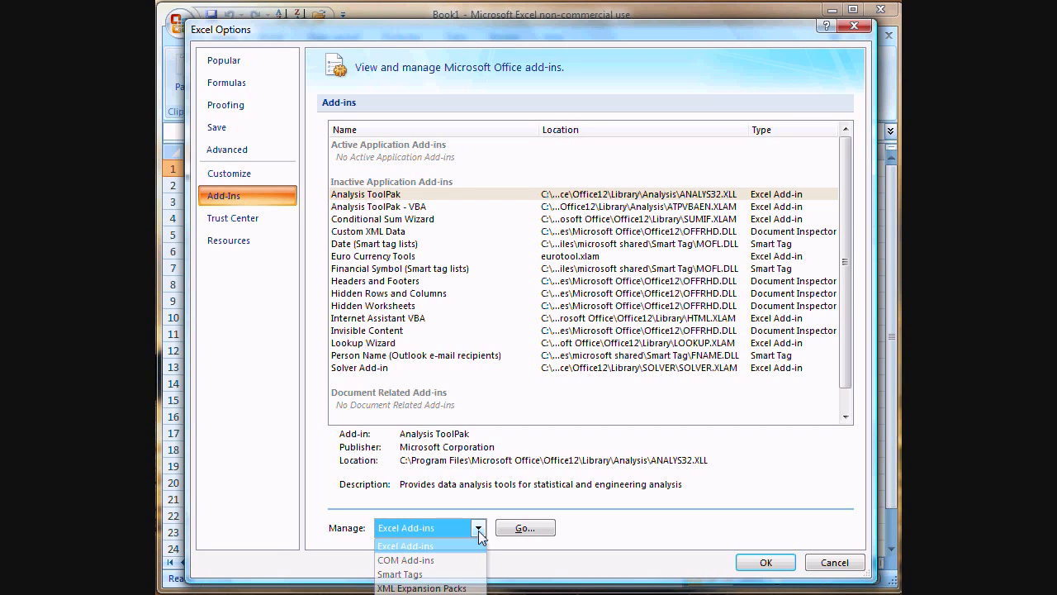
left_click(406, 545)
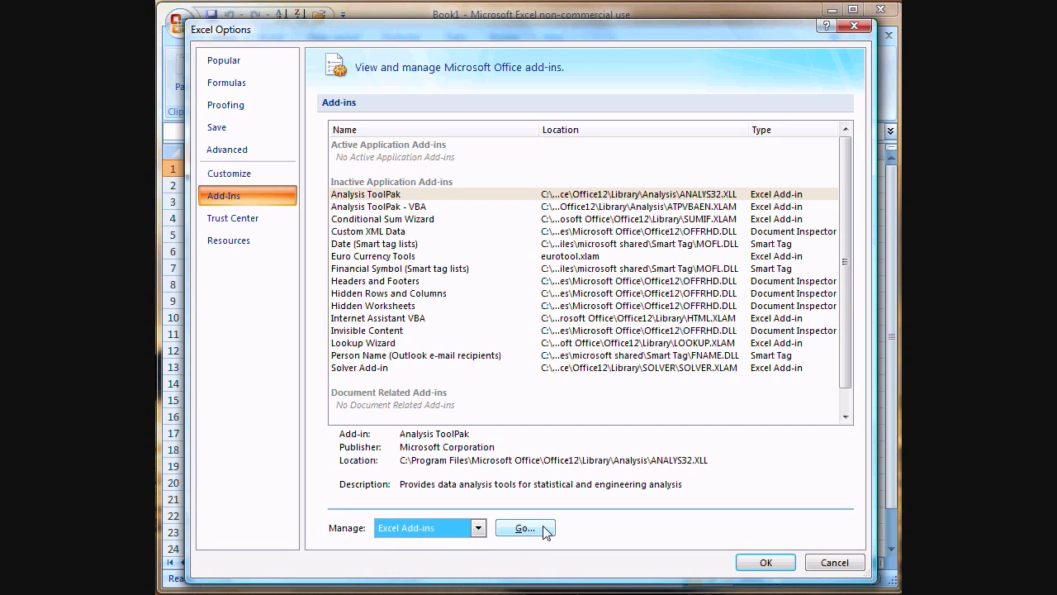
left_click(525, 528)
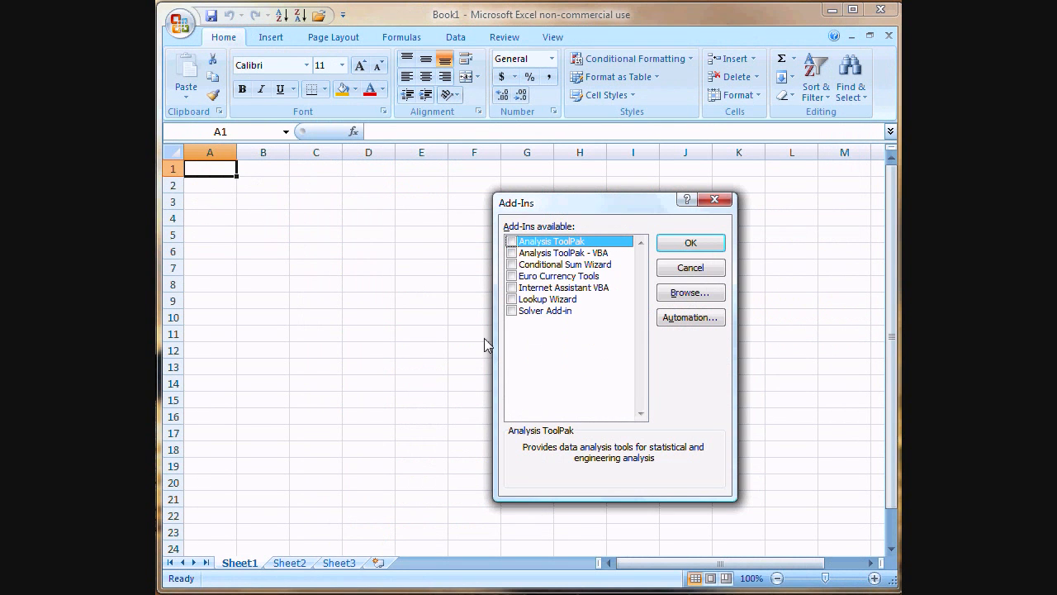
Nudge the Add-Ins dialog aside and start browsing for an add-in file.
left_click_drag(615, 202, 595, 195)
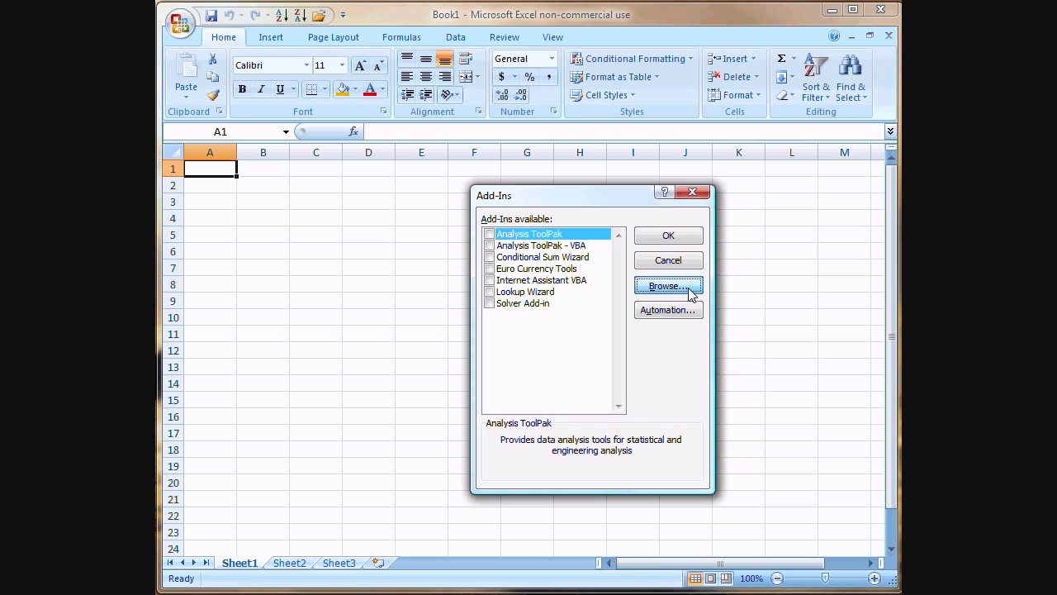
left_click(668, 285)
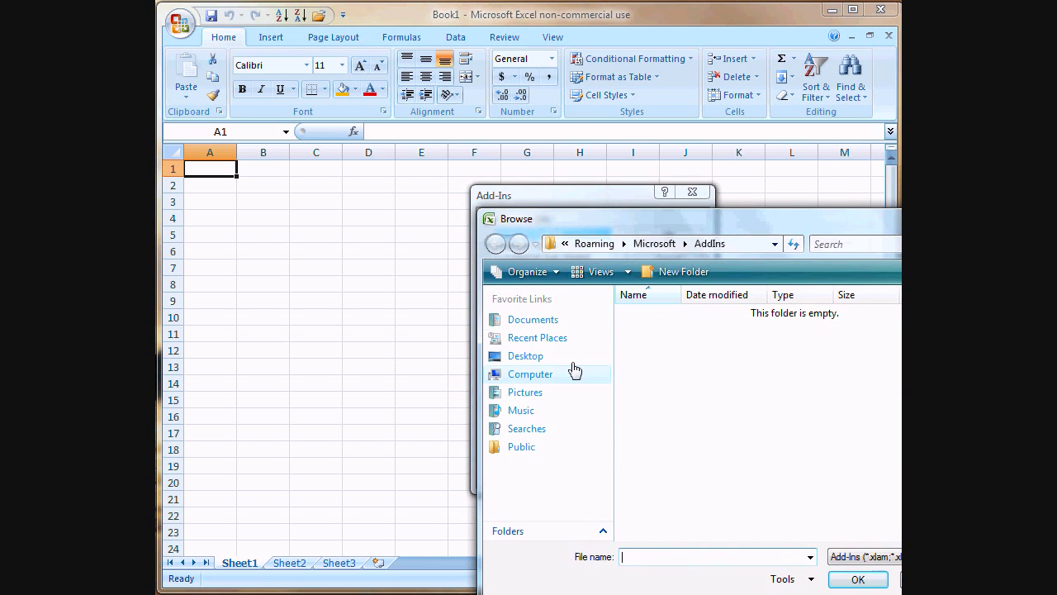
Add EZAnalyze3.xla from Documents > EZAnalyze and enable EZAnalyze Version 3.0.
left_click(532, 319)
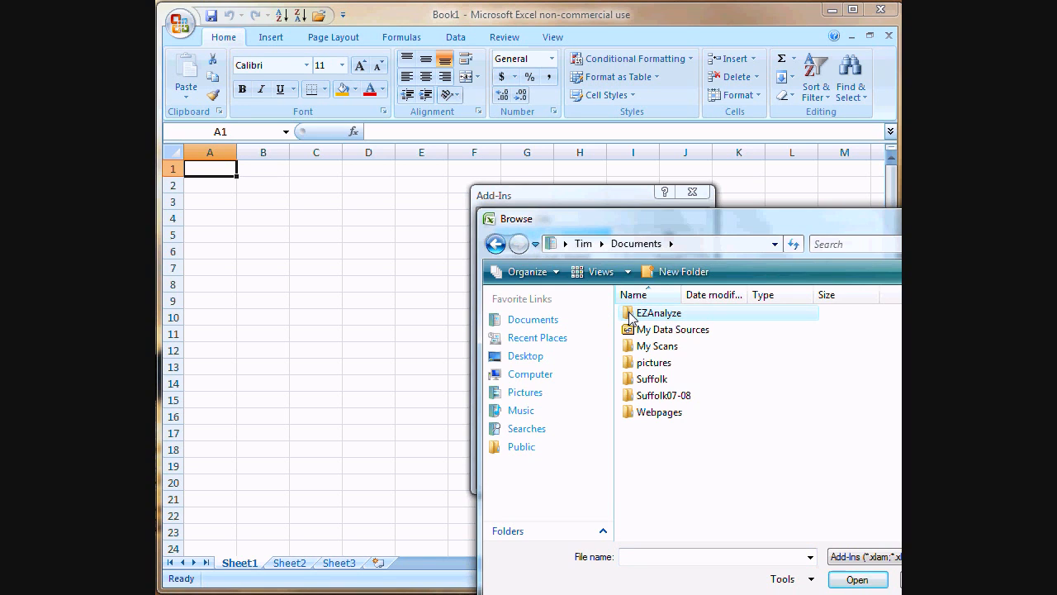
double_click(658, 312)
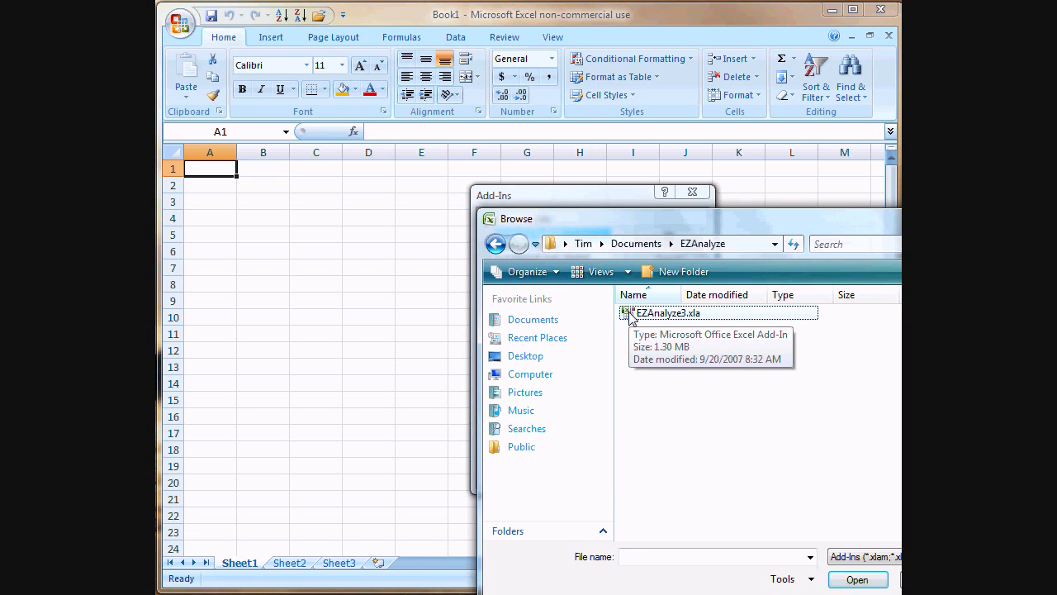
left_click(667, 312)
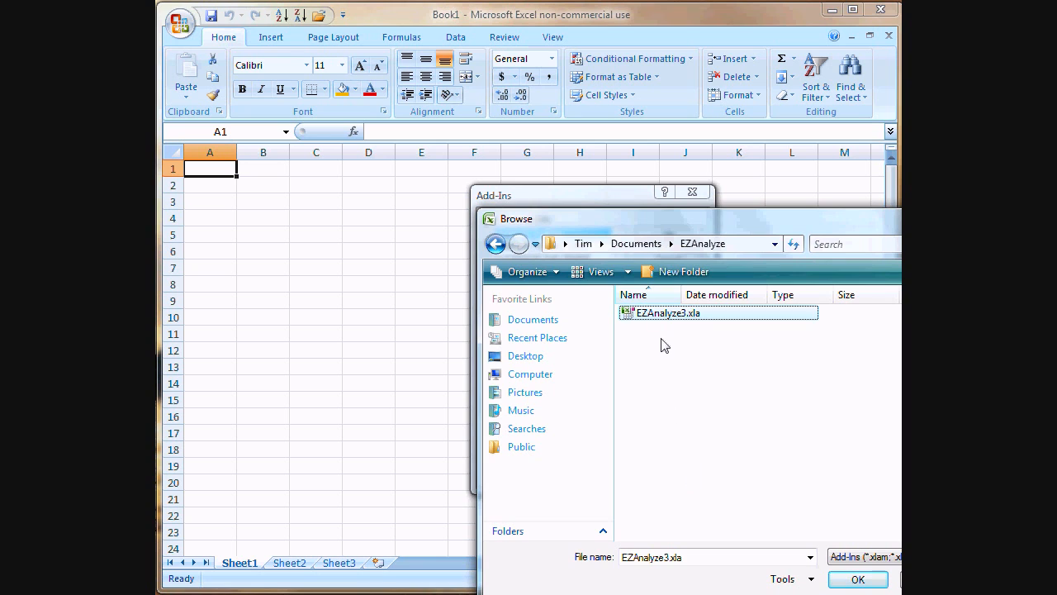
left_click(859, 580)
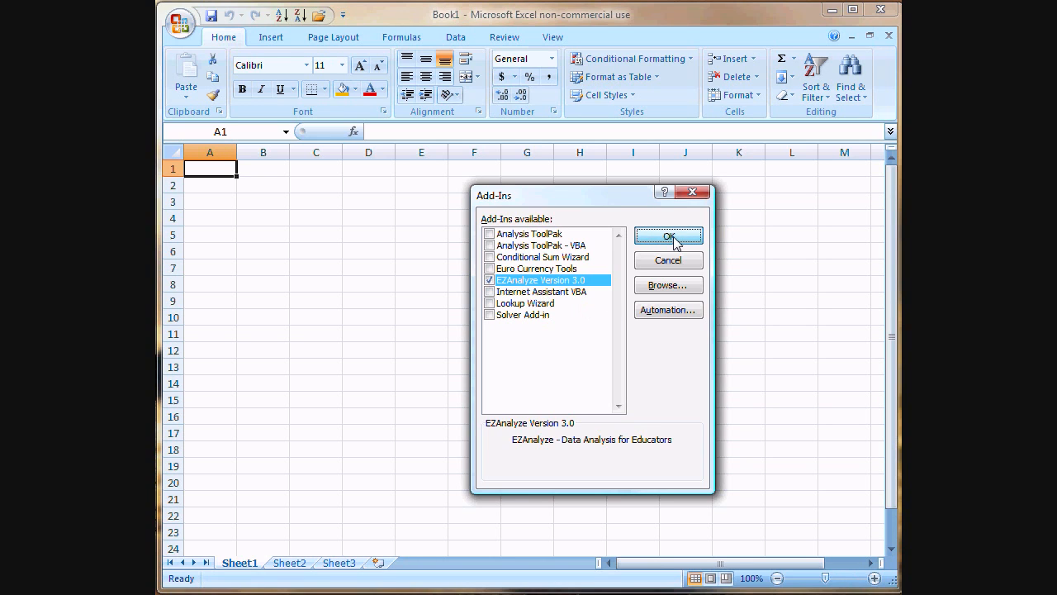
left_click(668, 236)
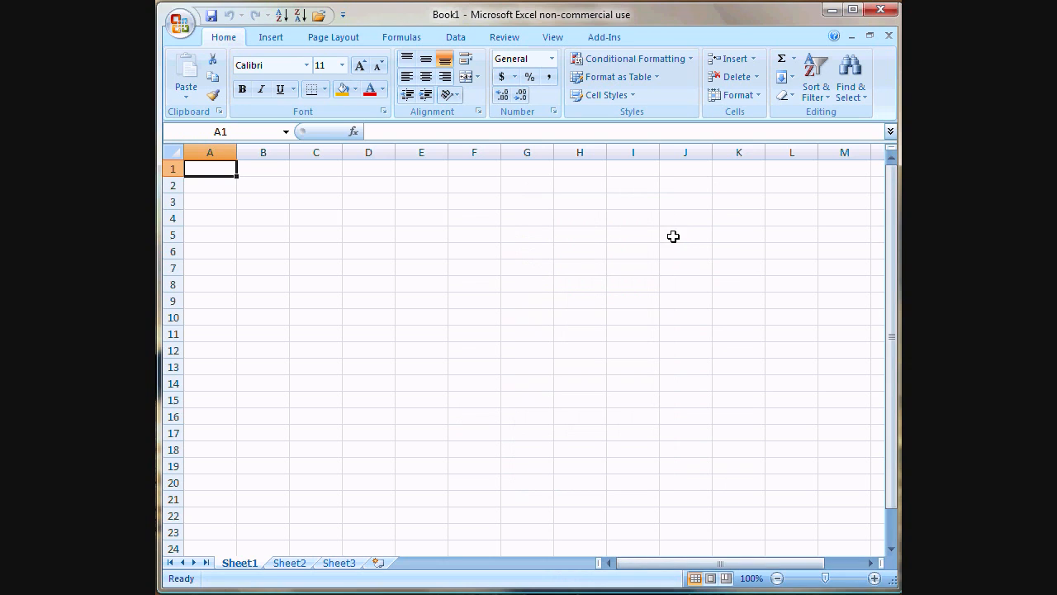
mouse_move(680, 238)
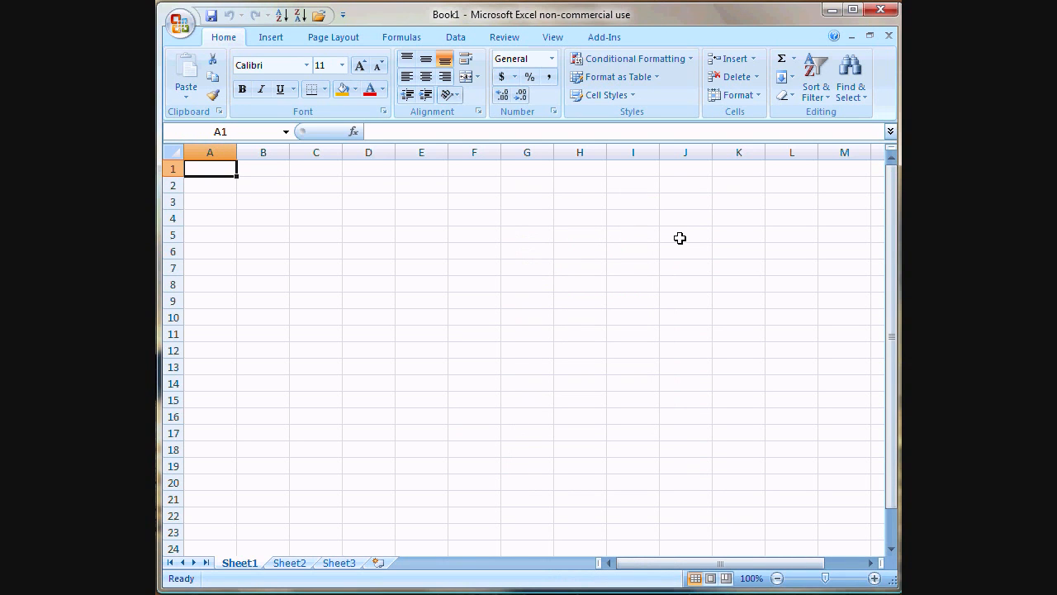
mouse_move(616, 180)
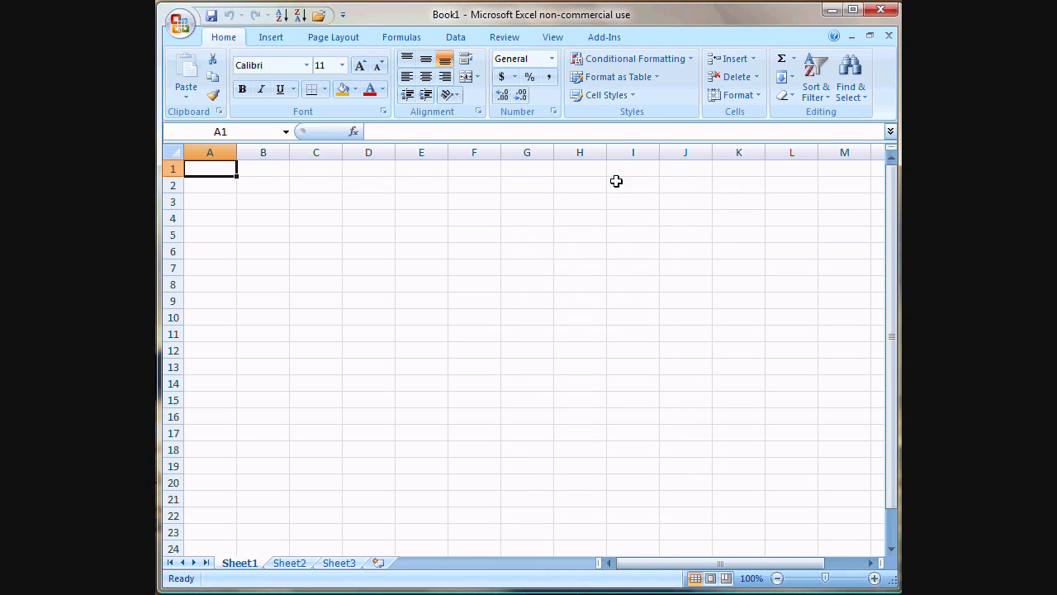
left_click(602, 37)
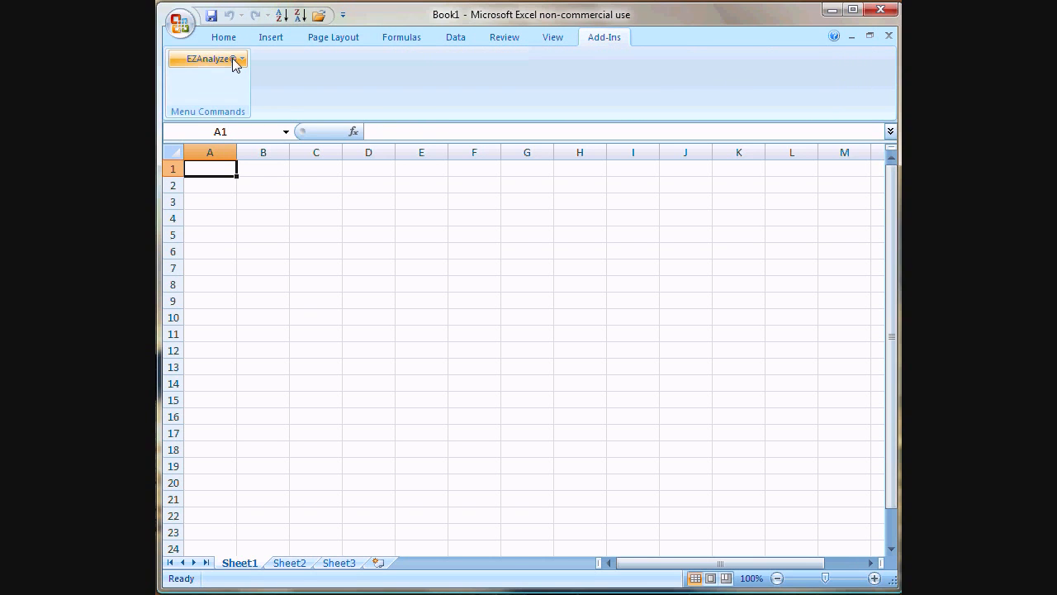
left_click(208, 58)
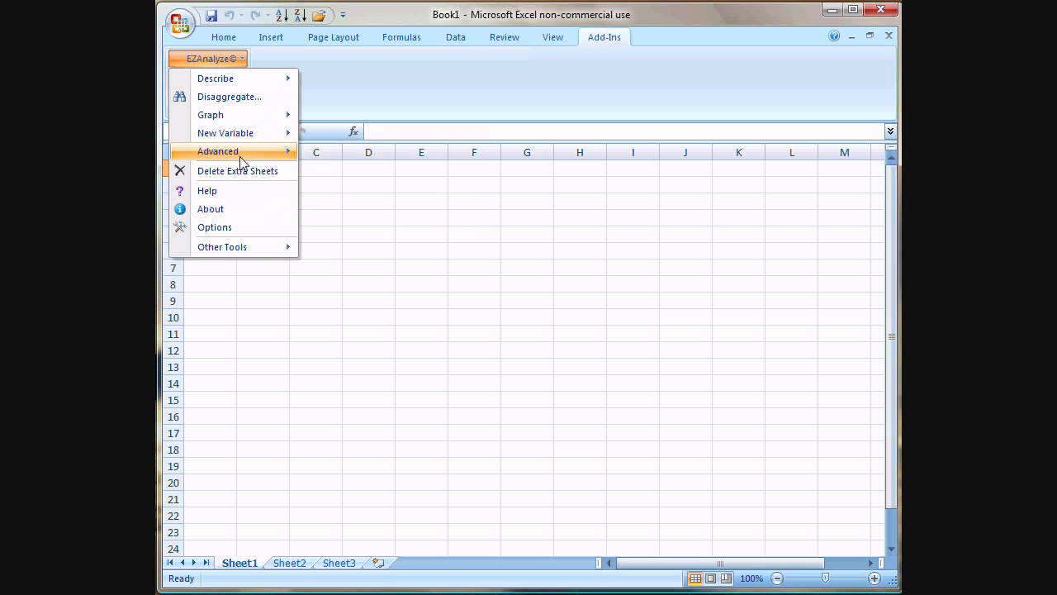
left_click(218, 151)
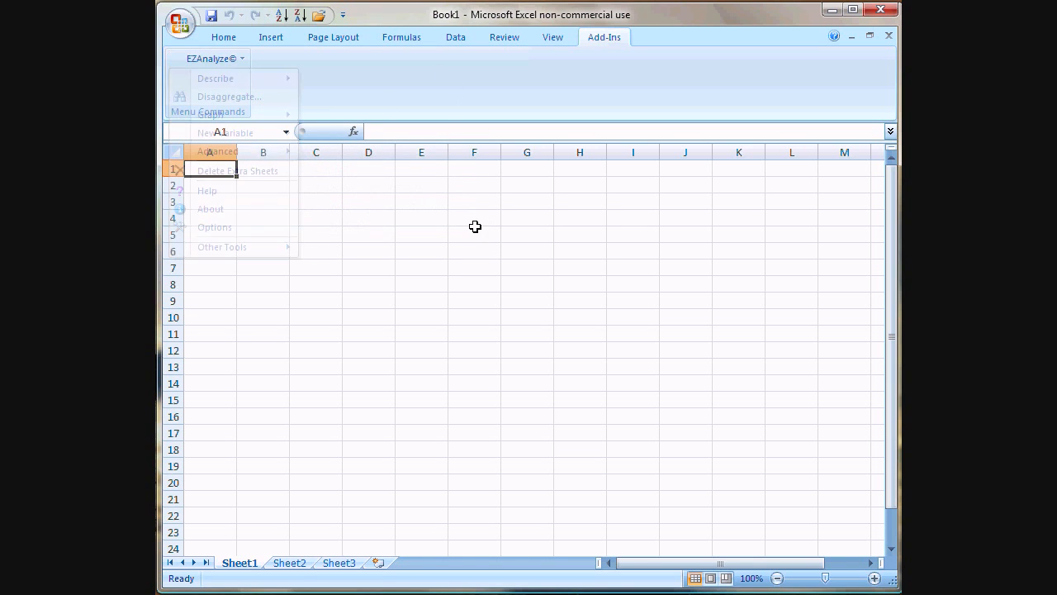
left_click(223, 37)
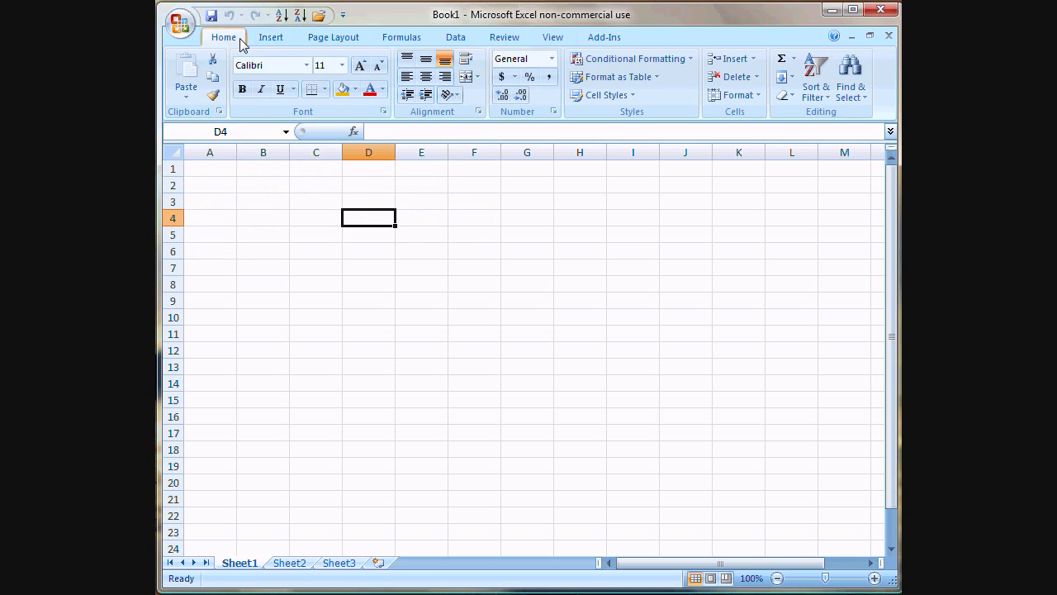
mouse_move(609, 41)
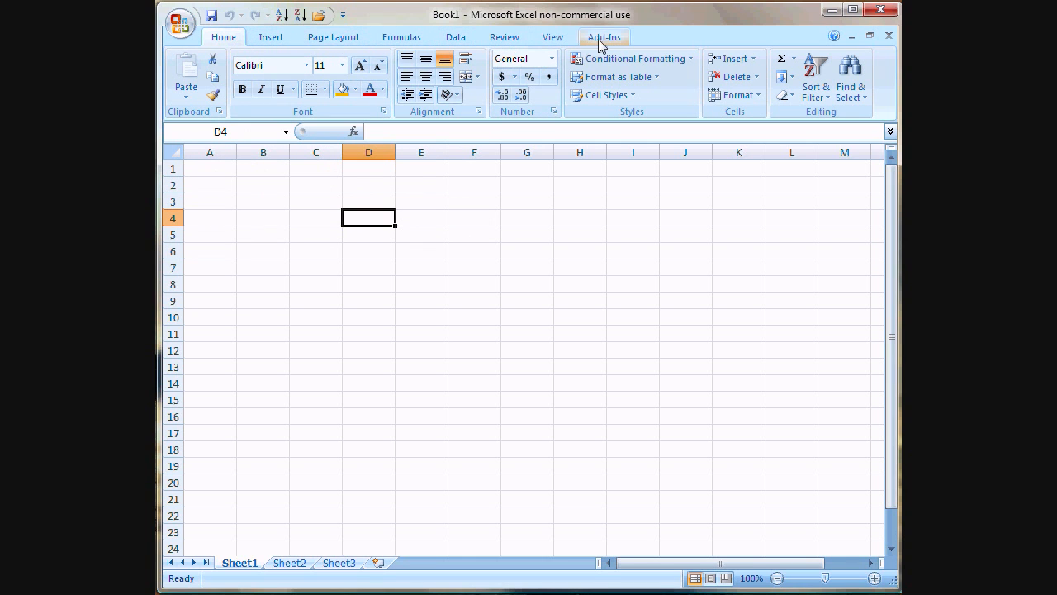